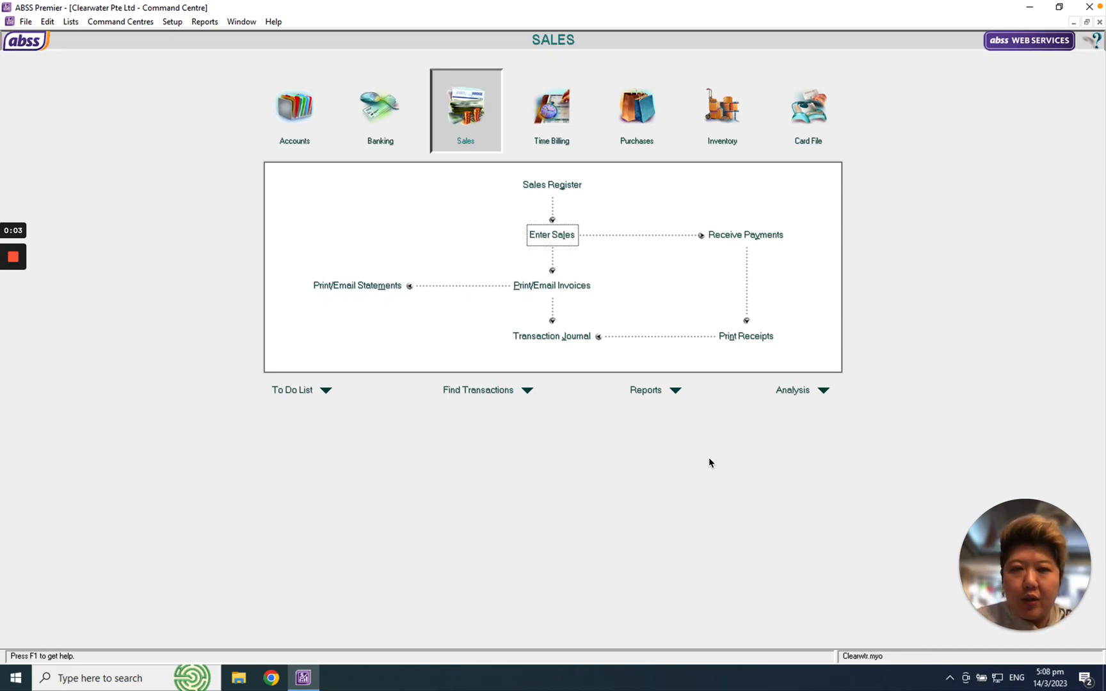
{"action": "mouse_move", "coordinate": [737, 427]}
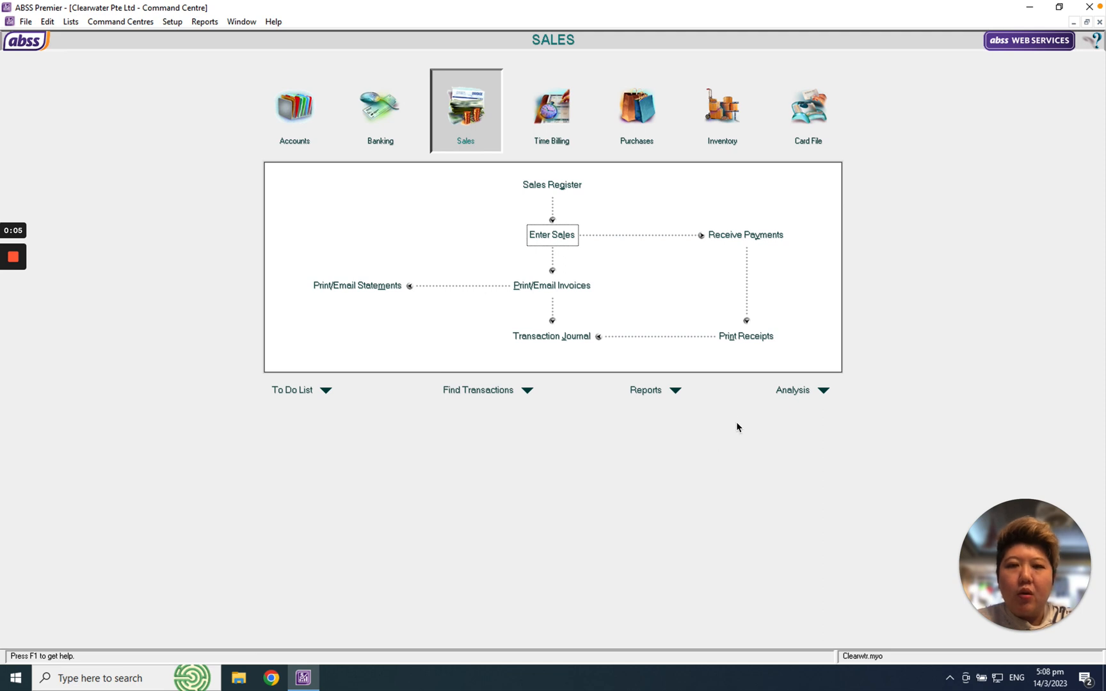
Step: Switch the Command Centre to the Purchases overview
{"action": "left_click", "coordinate": [635, 109]}
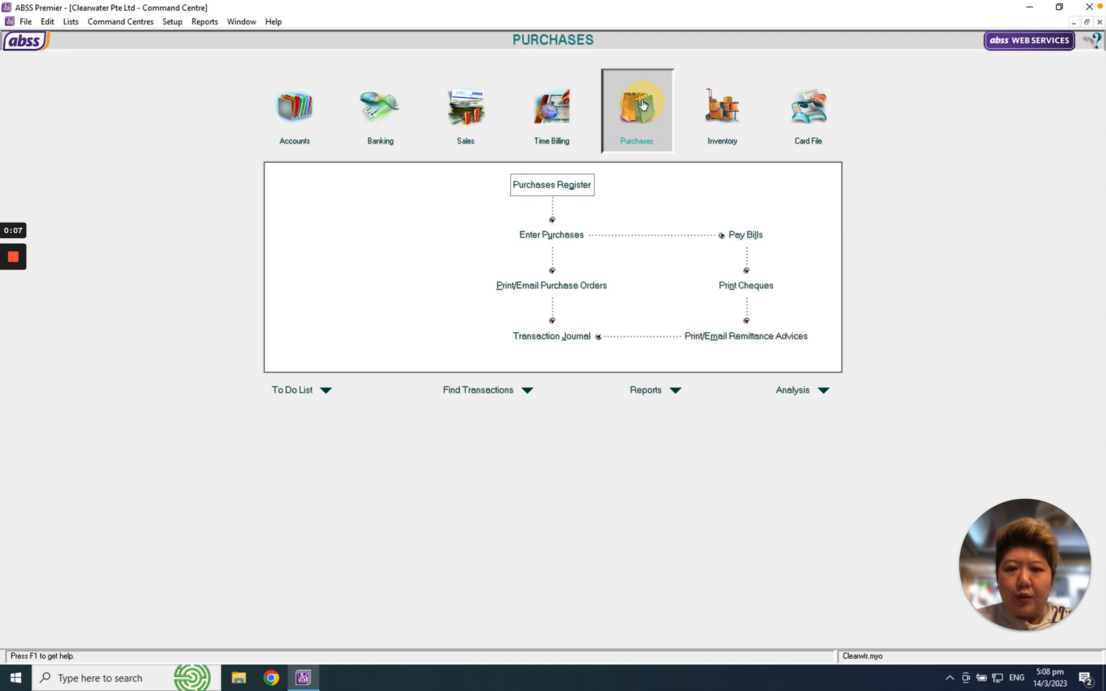
Step: Start a purchase for supplier 123 Pte Ltd ordering 1000 of item Apple
{"action": "left_click", "coordinate": [551, 234]}
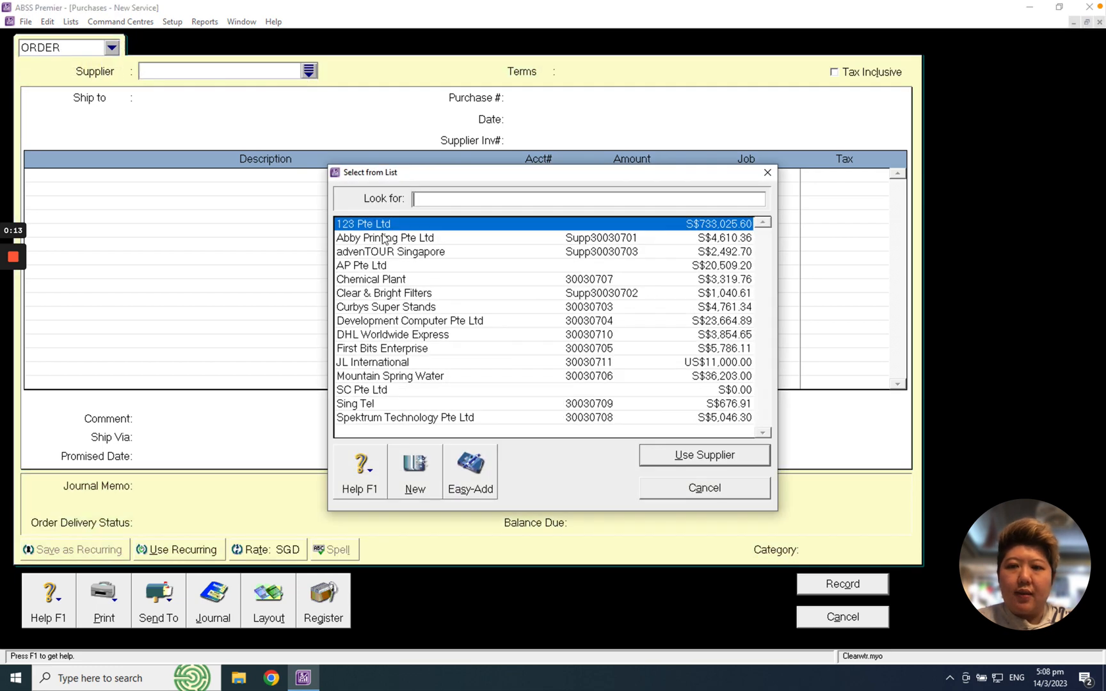
{"action": "left_click", "coordinate": [703, 454]}
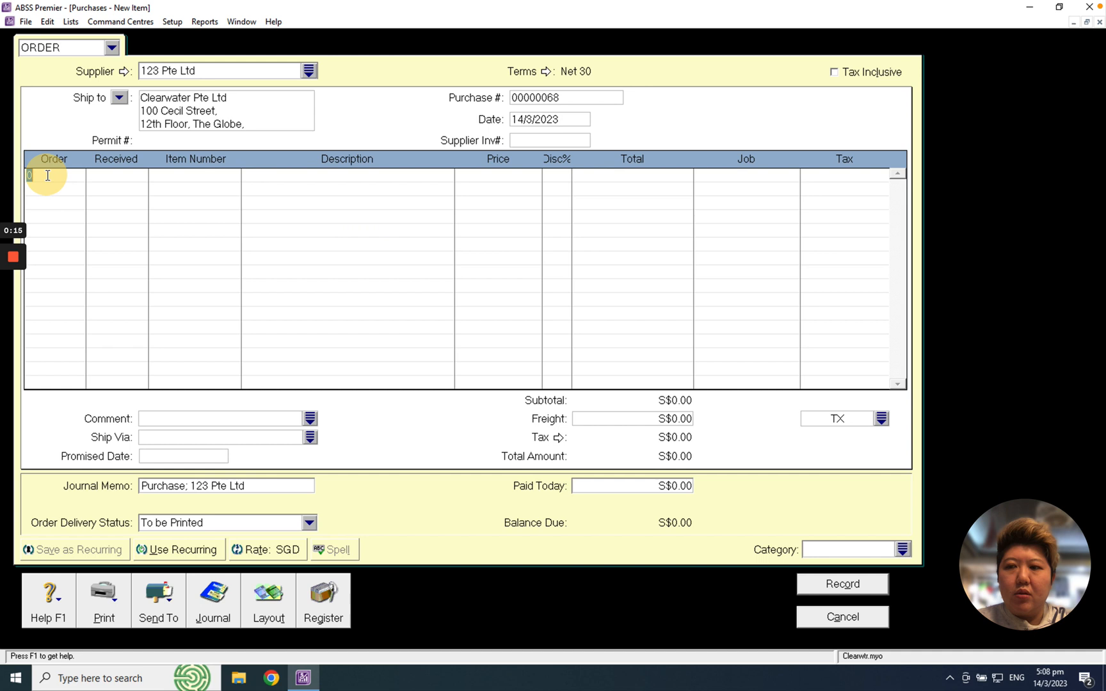
{"action": "type", "text": "1000"}
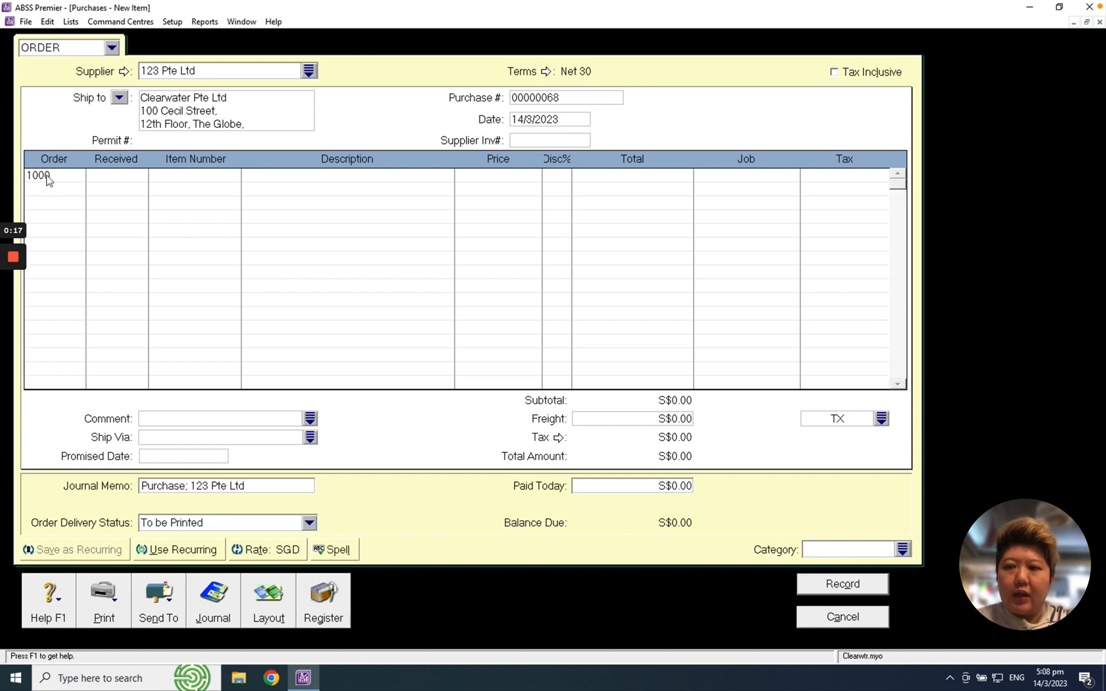
{"action": "type", "text": "Apple"}
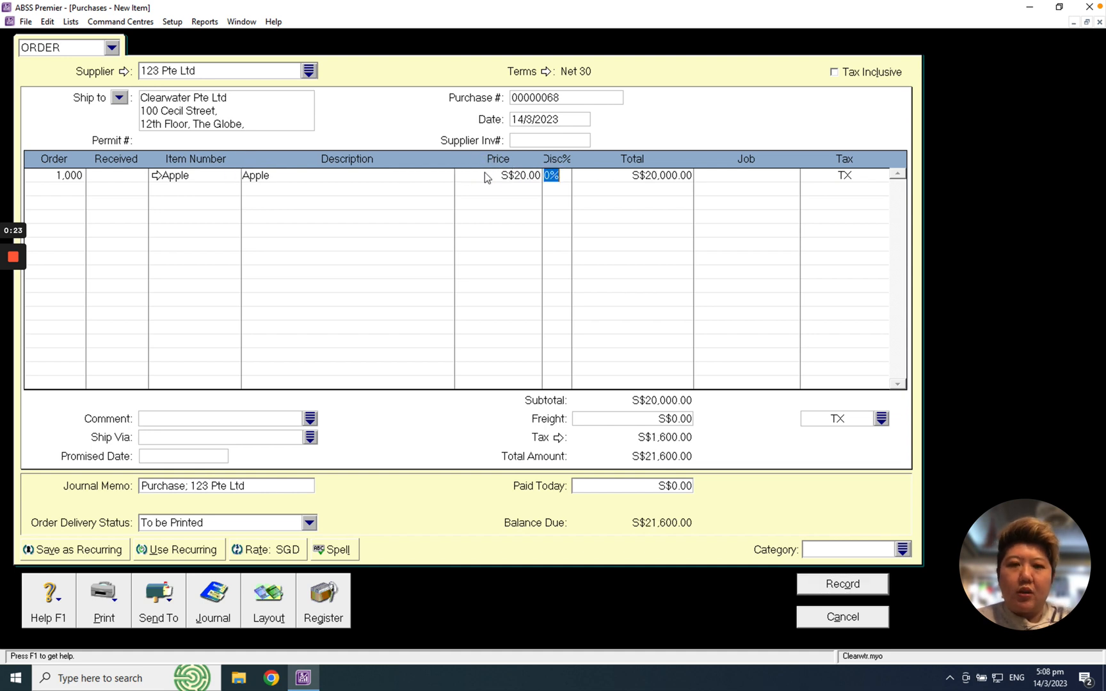
Step: Assign job AP-0001 to the Apple line and record the order
{"action": "left_click", "coordinate": [745, 175]}
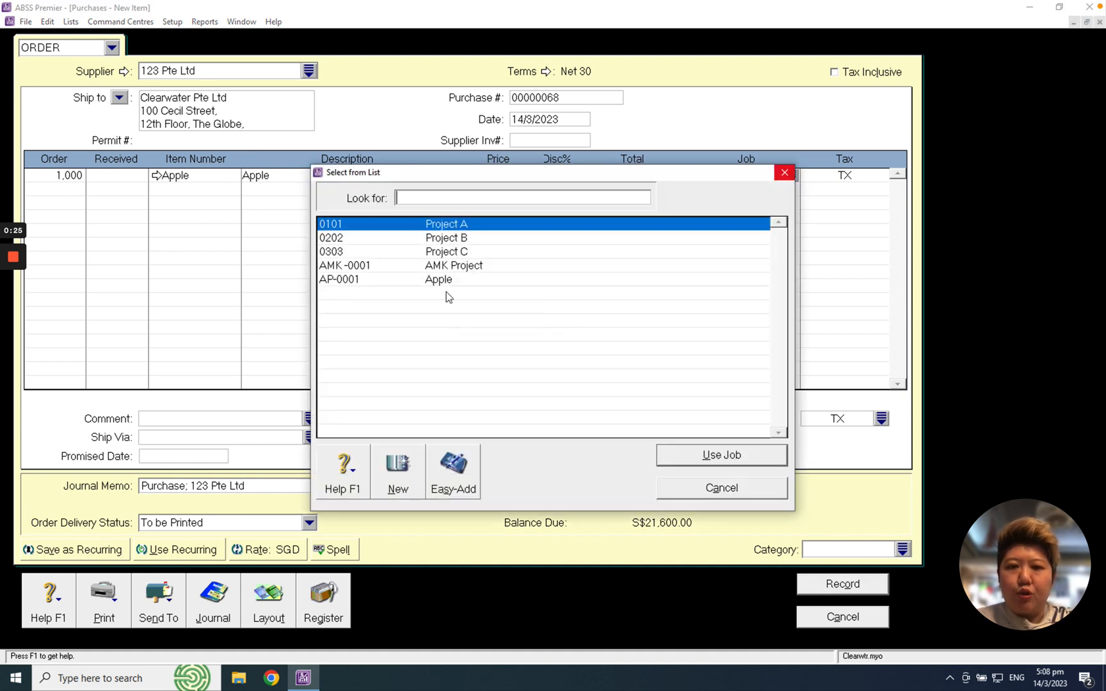
{"action": "left_click", "coordinate": [721, 455]}
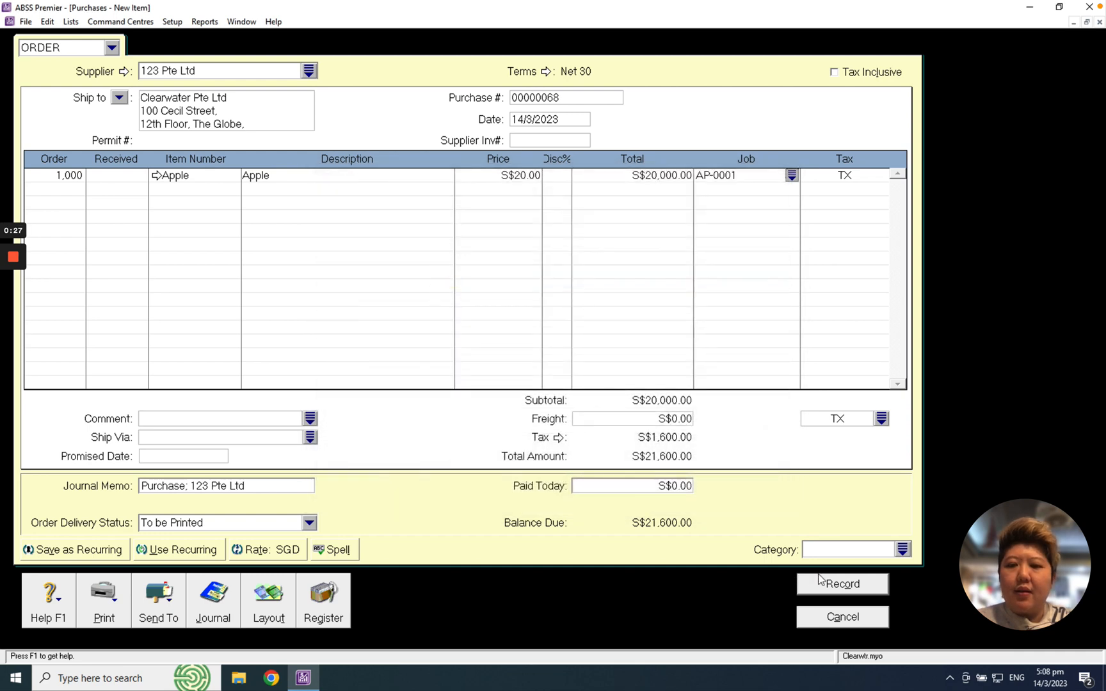
{"action": "mouse_move", "coordinate": [855, 584]}
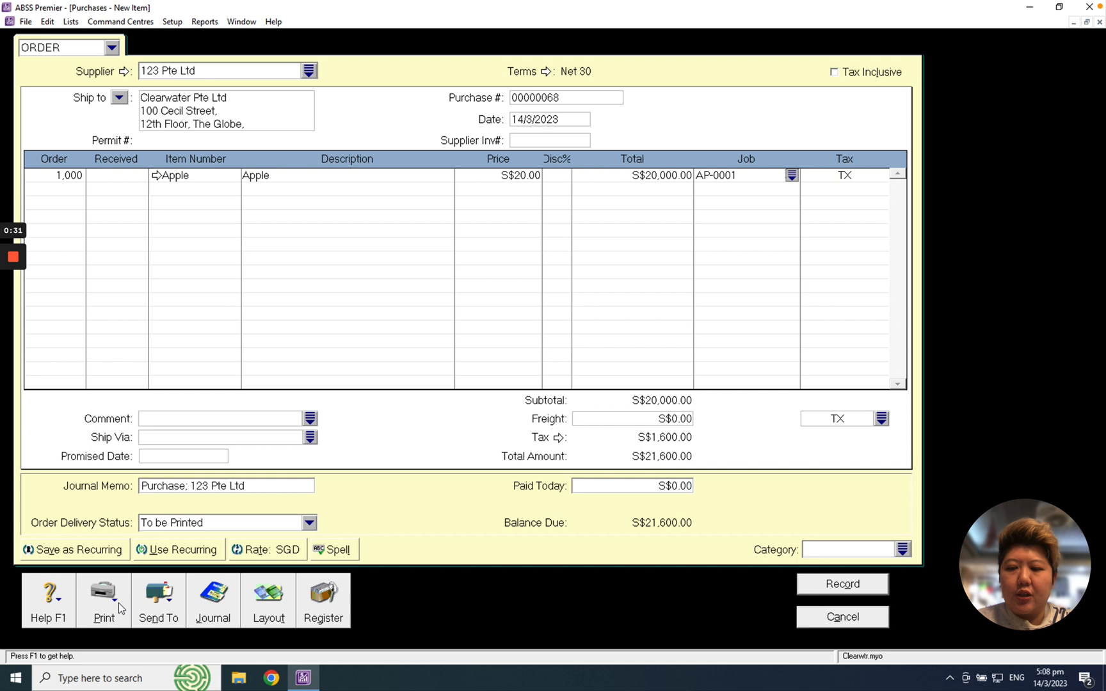
{"action": "left_click", "coordinate": [841, 617]}
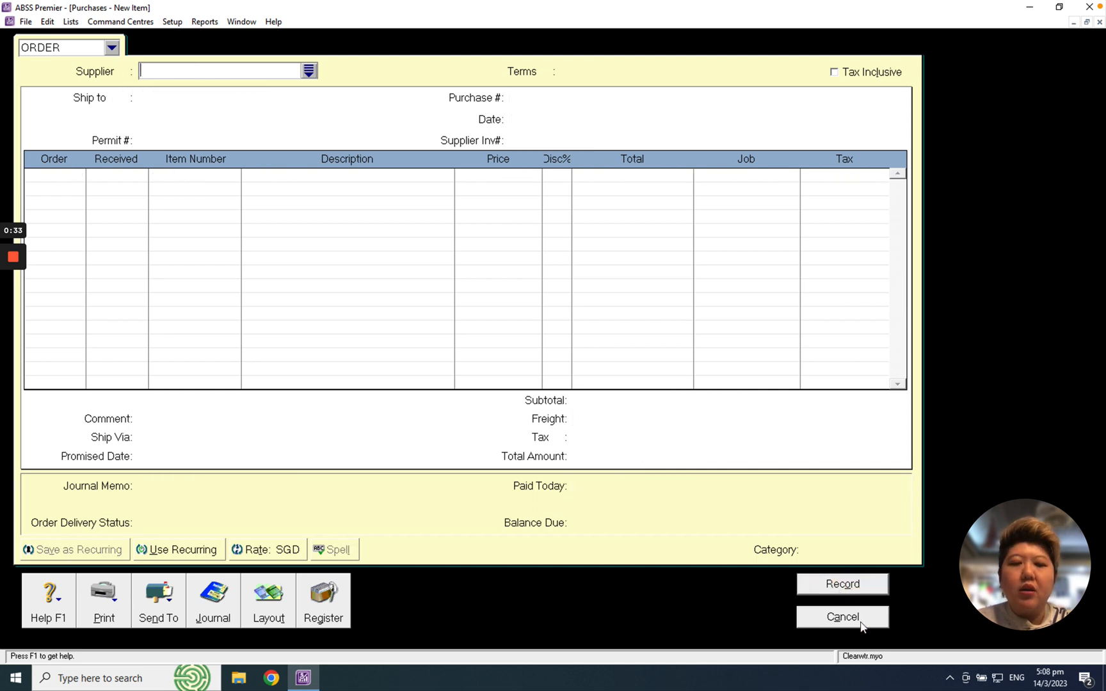
Step: Convert order 00000068 for 123 Pte Ltd into a bill from the register's Orders list
{"action": "left_click", "coordinate": [842, 617]}
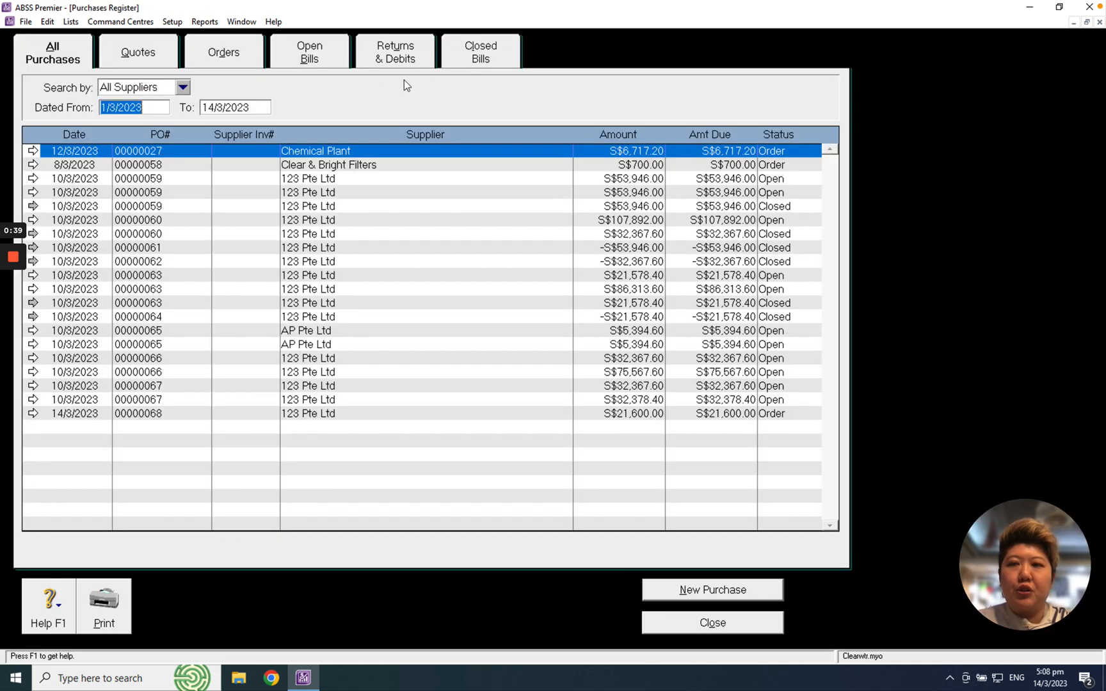
{"action": "left_click", "coordinate": [223, 51]}
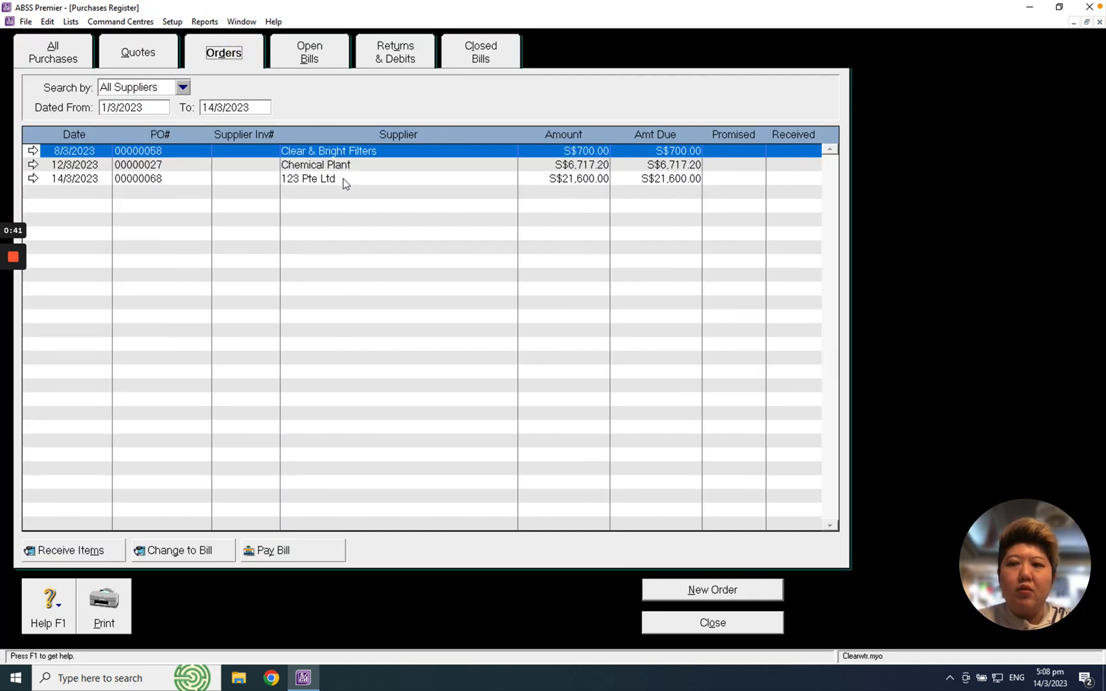
{"action": "left_click", "coordinate": [308, 179]}
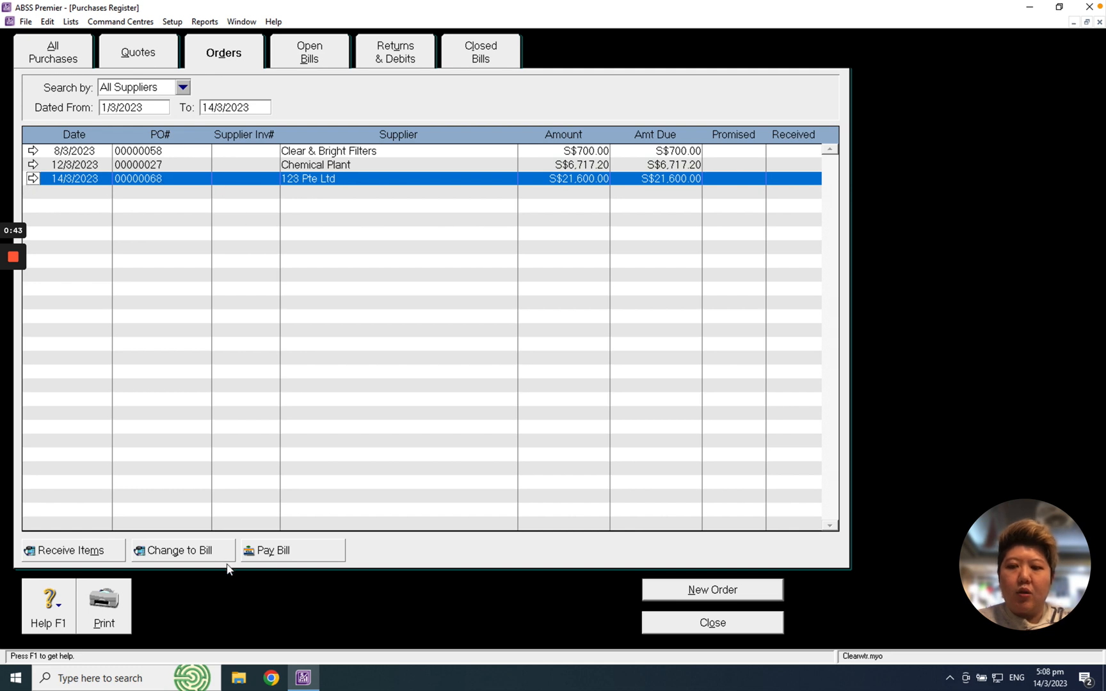
{"action": "left_click", "coordinate": [178, 550]}
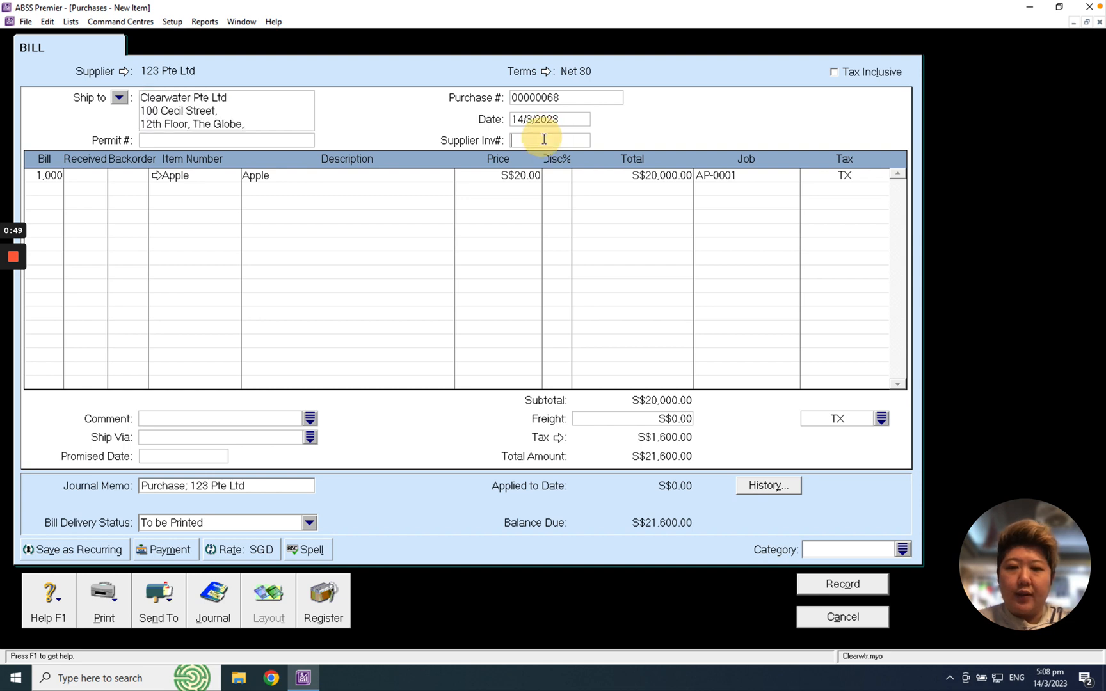
Step: Begin typing the supplier invoice number, starting with "In"
{"action": "type", "text": "In"}
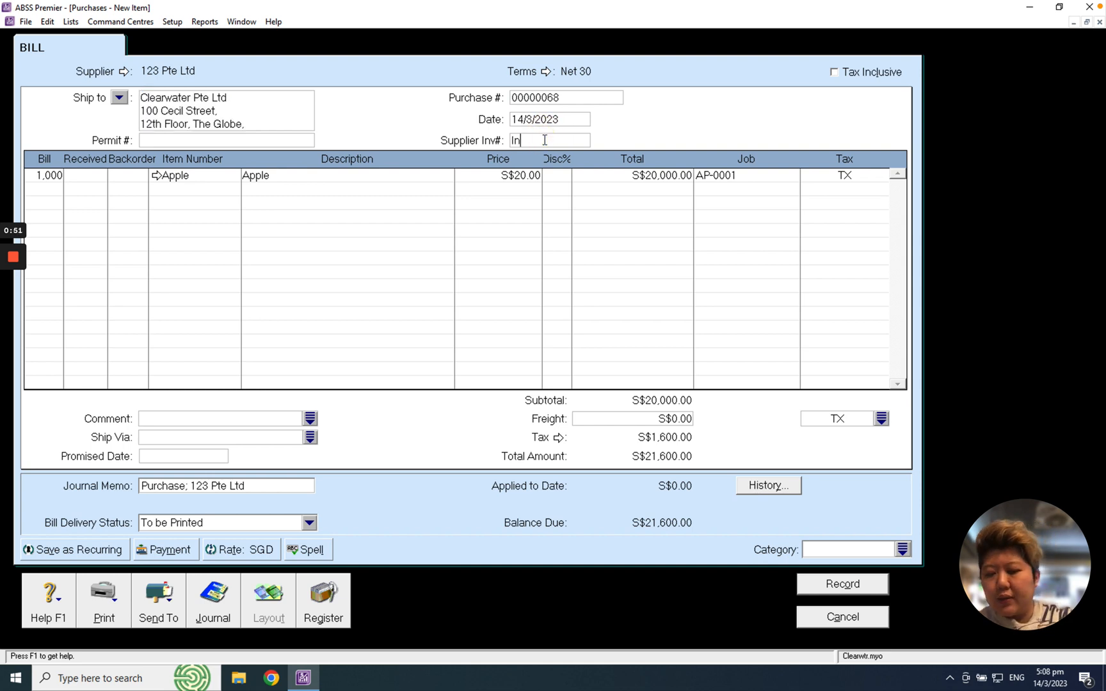